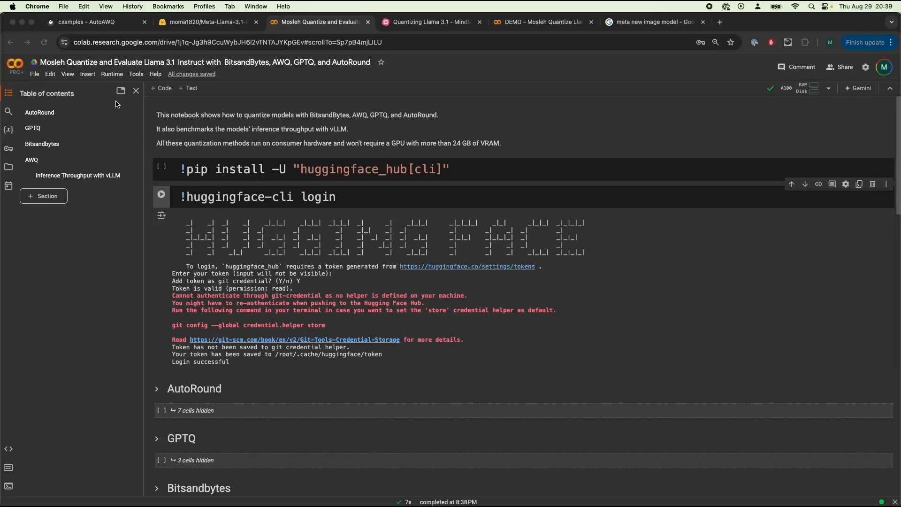
Scroll through the DEMO notebook's collapsed AutoRound, GPTQ, Bitsandbytes and AWQ sections.
scroll("down", 3)
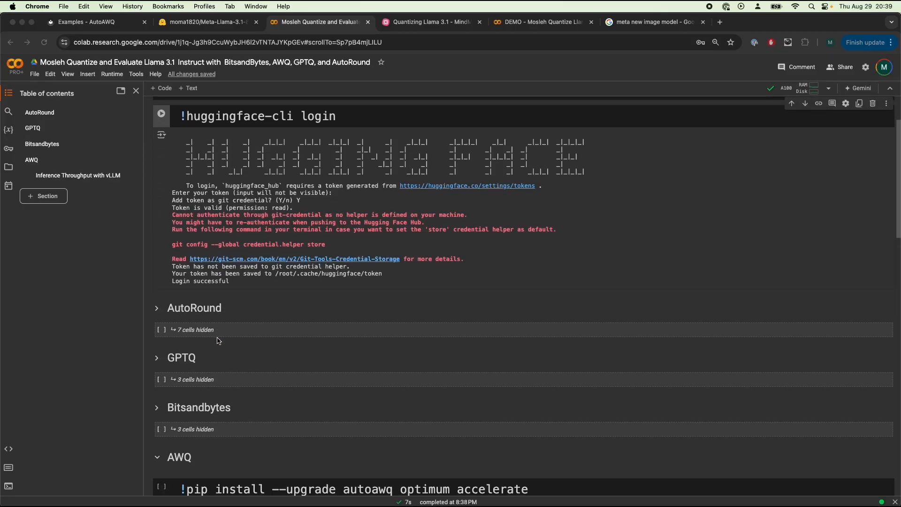
scroll("down", 3)
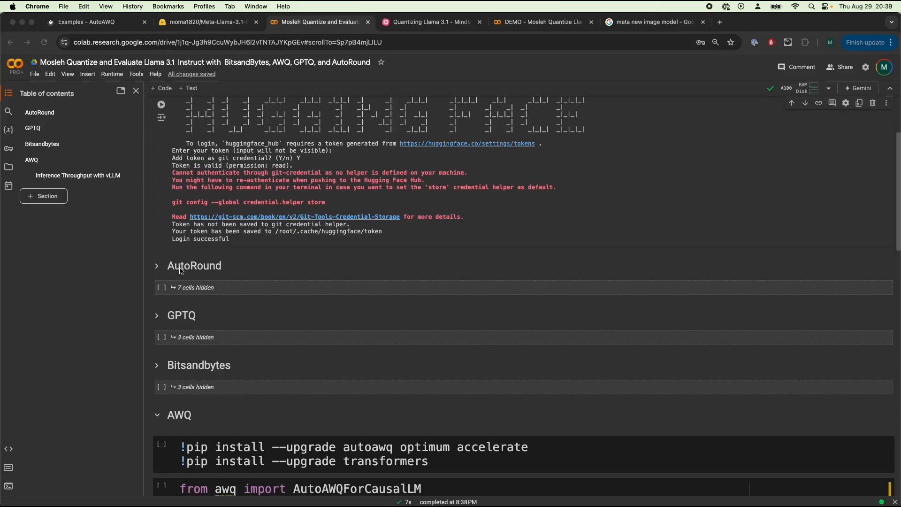
mouse_move(224, 382)
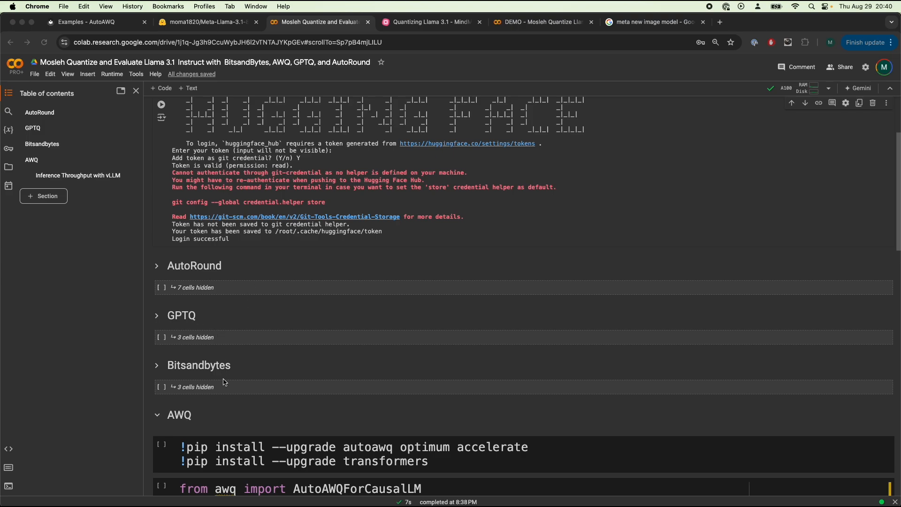
scroll("down", 3)
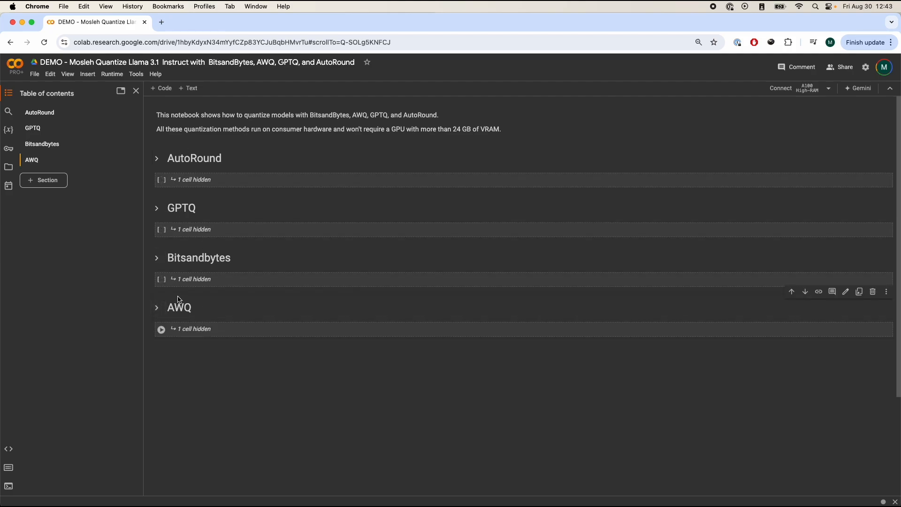
Under AutoRound, run '!pip install --upgrade transformers auto-round'.
left_click(156, 158)
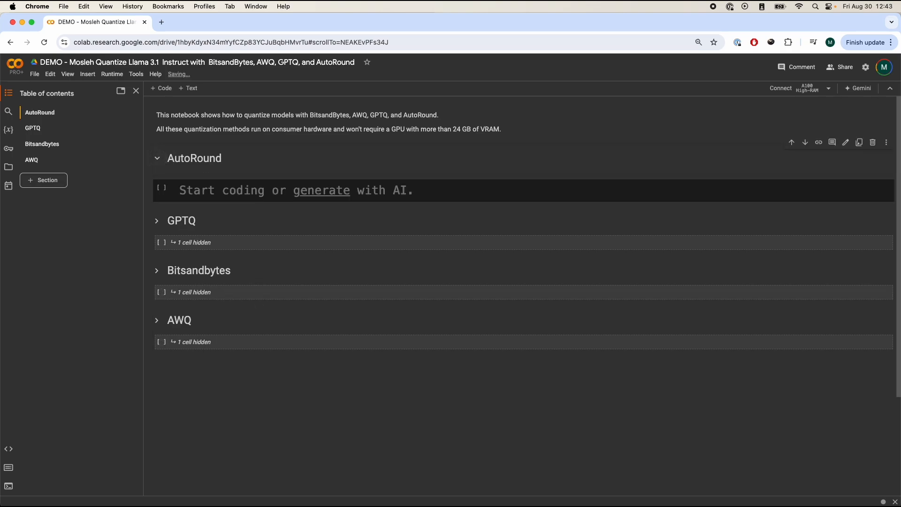
type("!pip install --upgrade transformers auto-round")
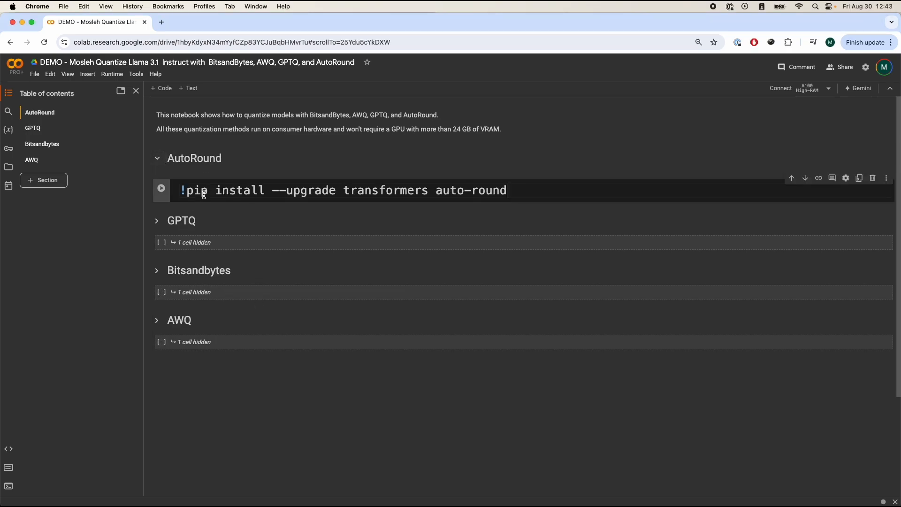
double_click(449, 190)
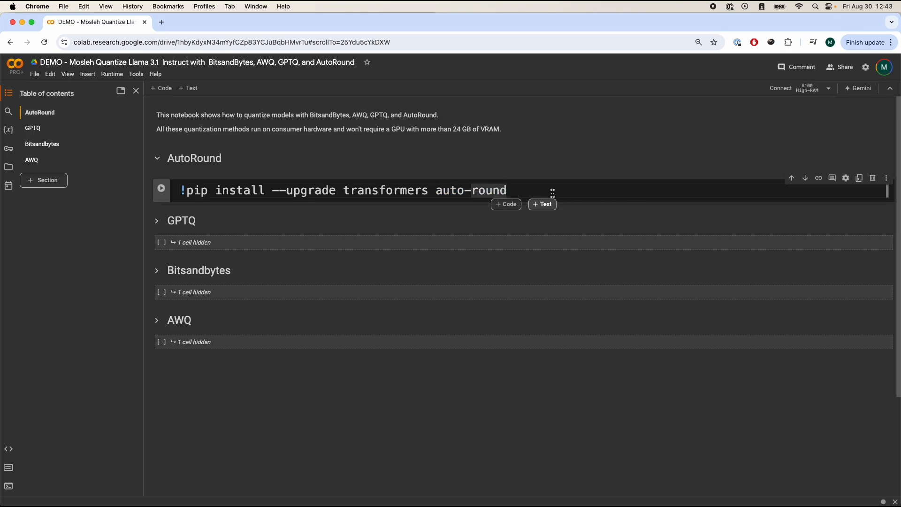
double_click(385, 190)
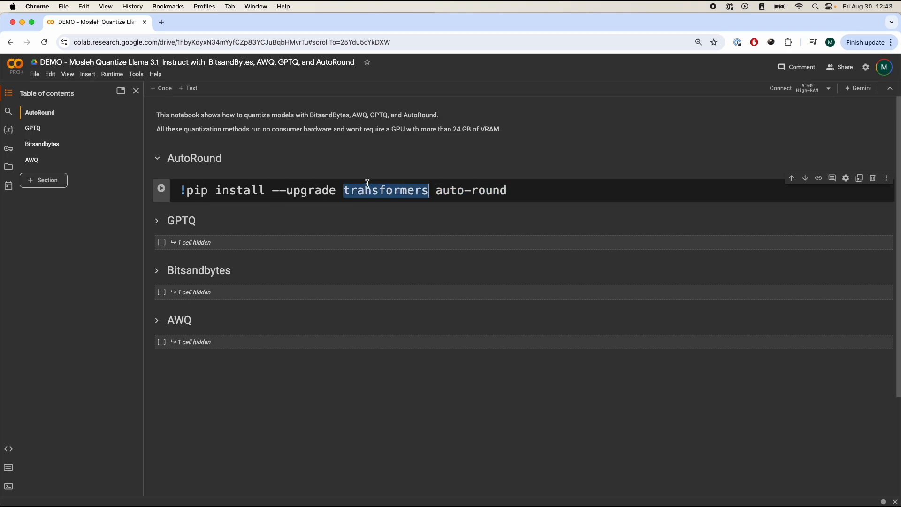
left_click(161, 188)
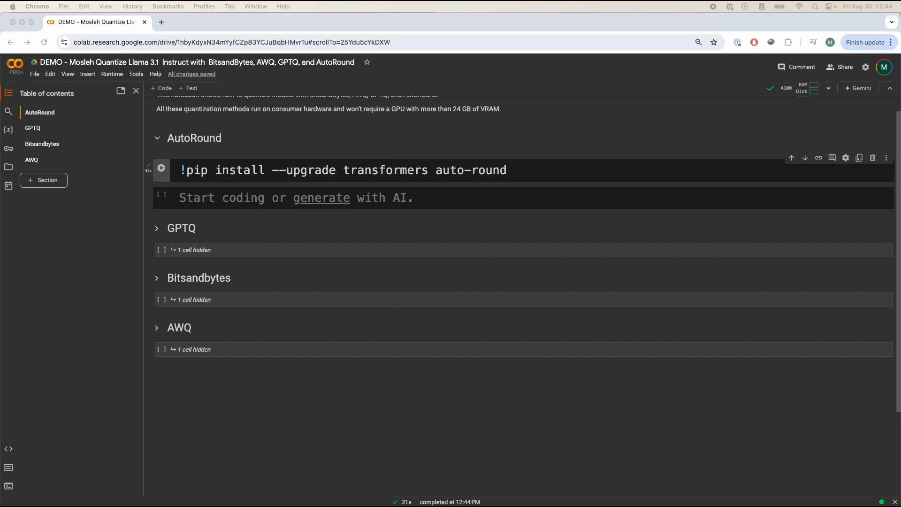
mouse_move(204, 205)
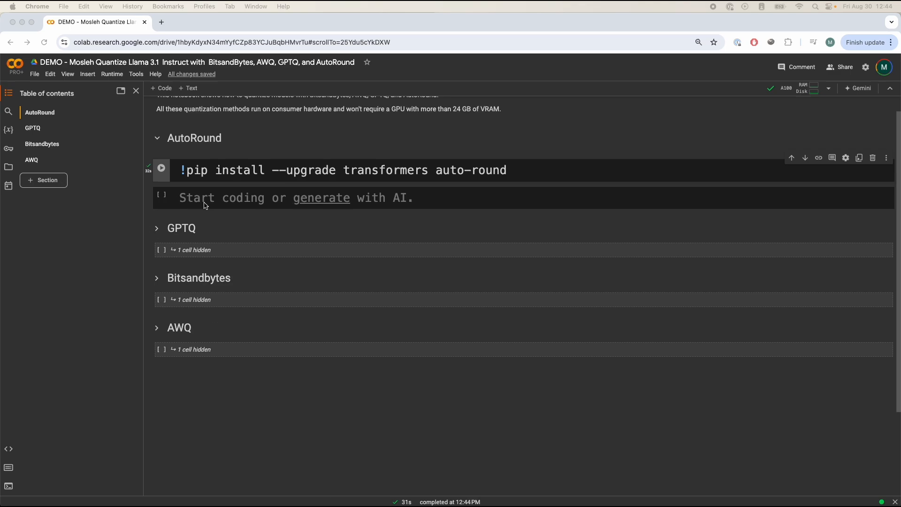
Write a cell loading meta-llama/Meta-Llama-3.1-8B-Instruct in float16, importing AutoRound, with bits 4, group_size 128, sym True.
left_click(161, 169)
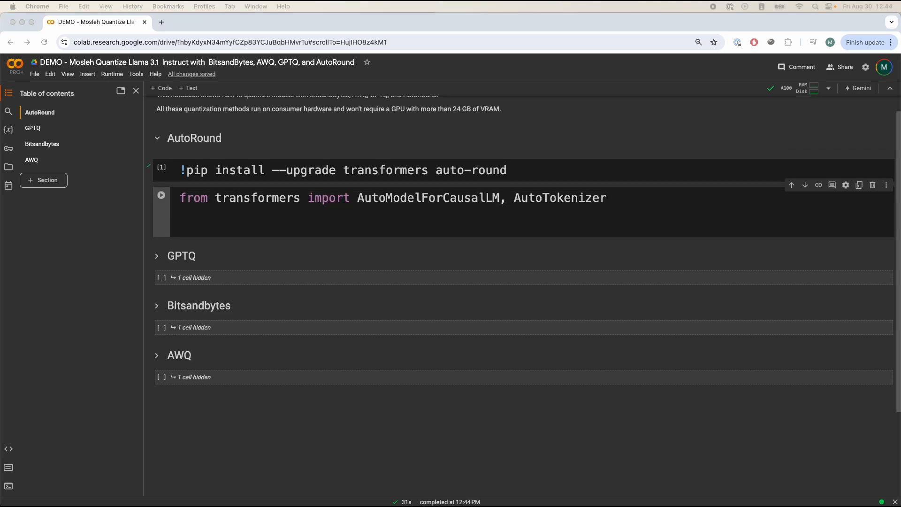
type("import torch")
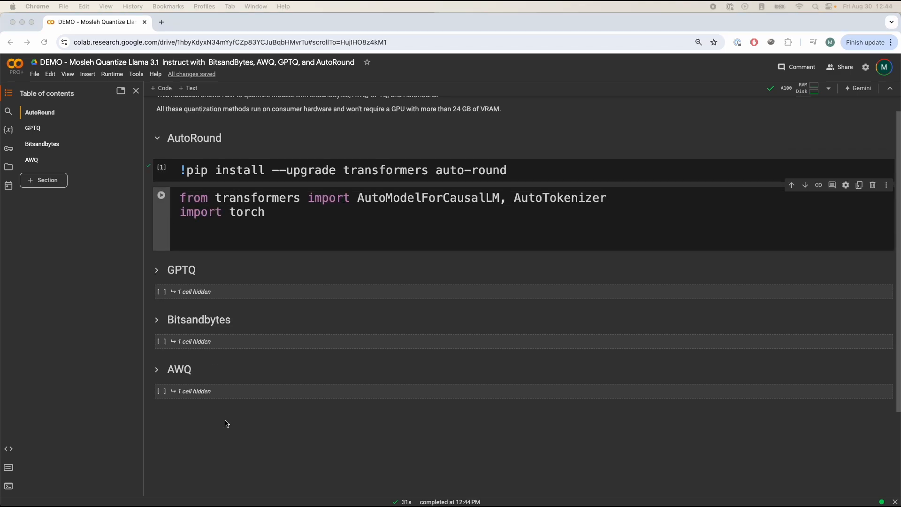
type("model_name = \"meta-llama/Meta-Llama-3.1-8B-Instruct\"")
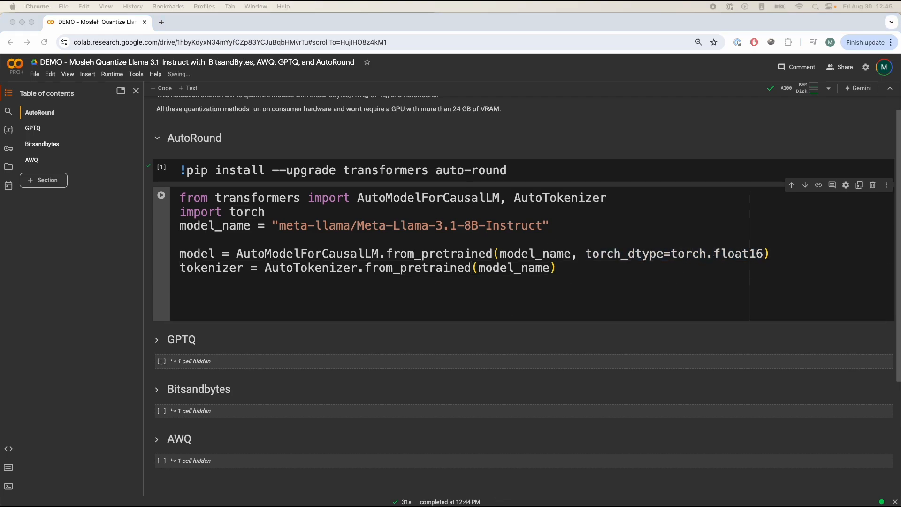
type("from auto_round import AutoRound")
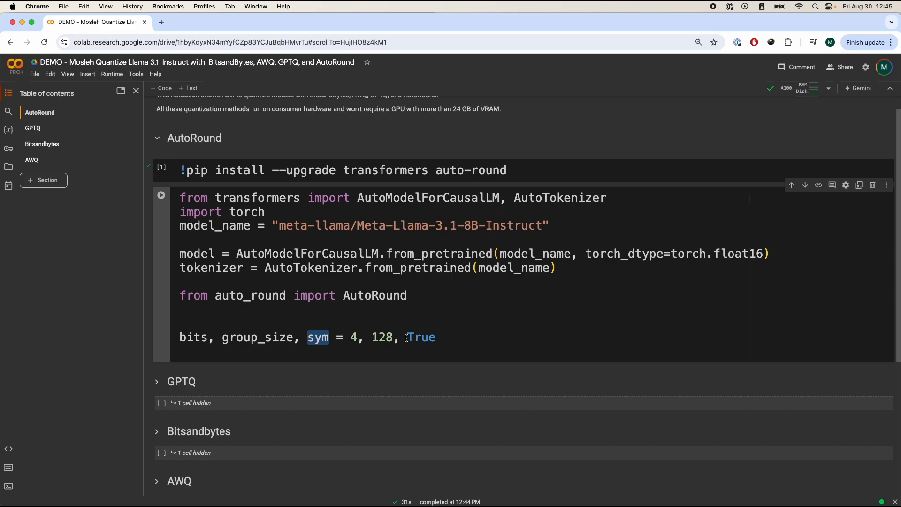
double_click(421, 338)
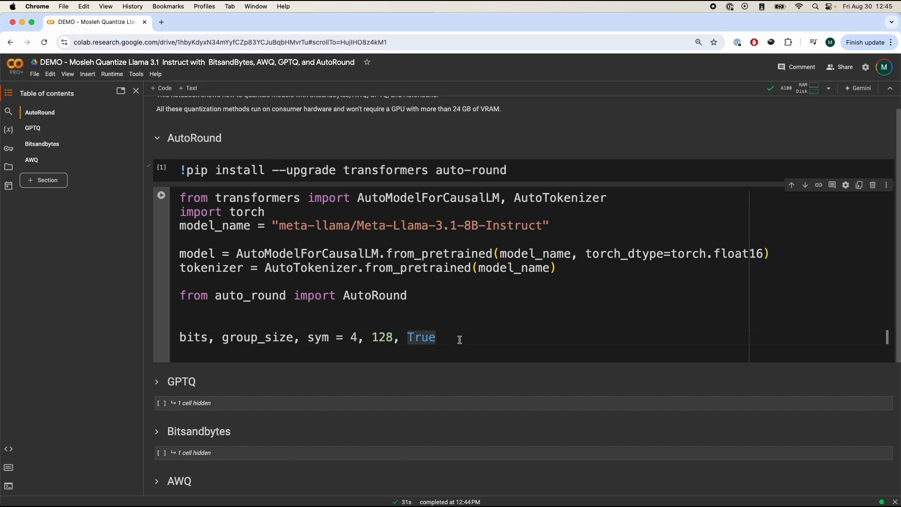
double_click(318, 337)
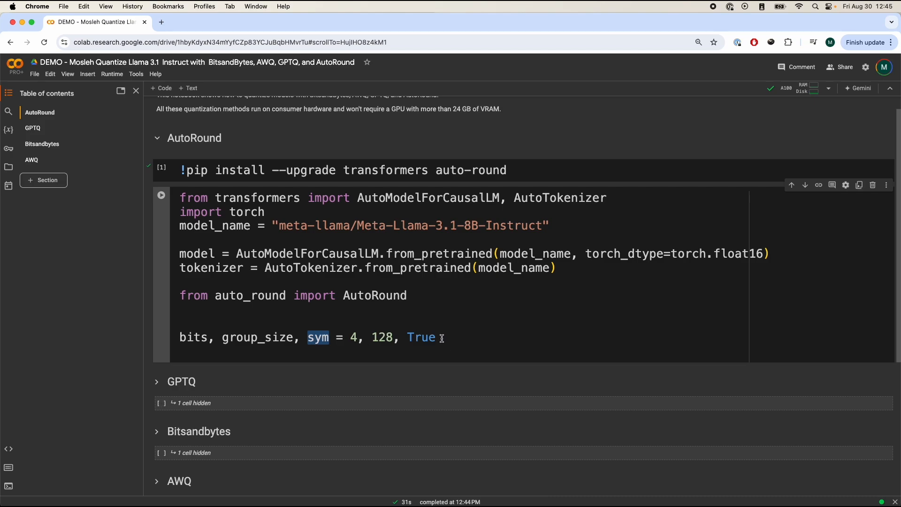
double_click(421, 338)
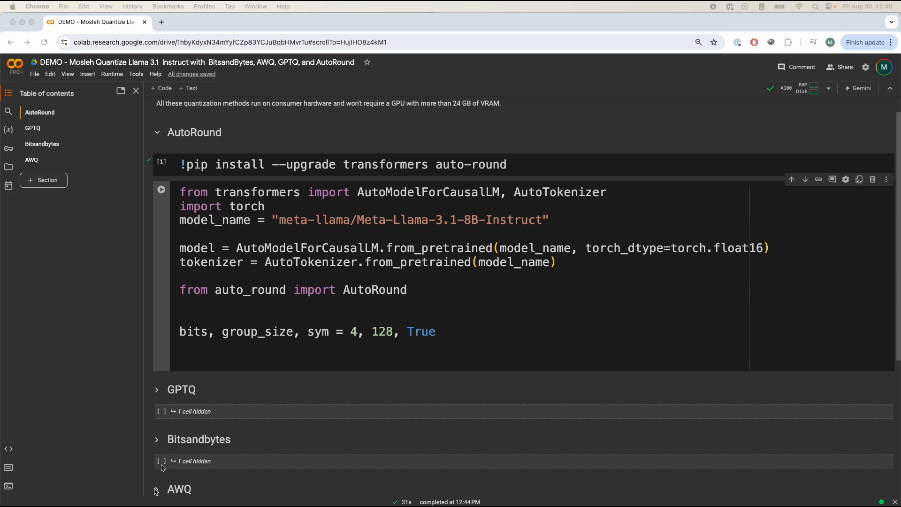
Add the AutoRound(model, tokenizer, bits, group_size, batch_size…) constructor and autoround.quantize() call.
type("autoround = AutoRound(model, tokenizer, bits=bits, group_size=group_size, batch_size=2, seqlen=512,")
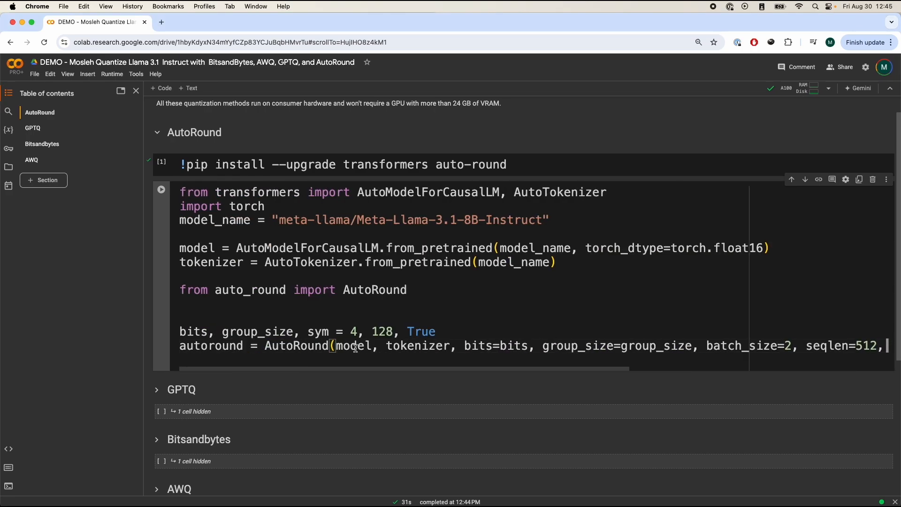
double_click(417, 345)
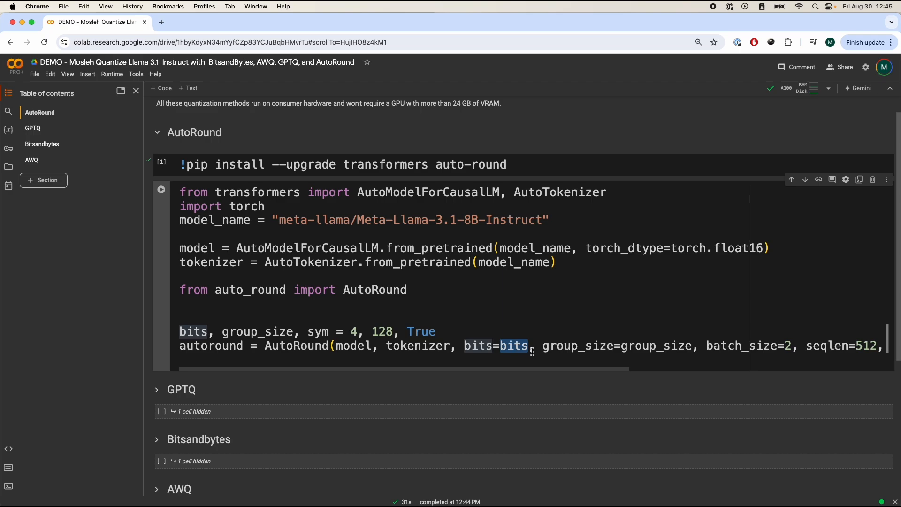
scroll("right", 3)
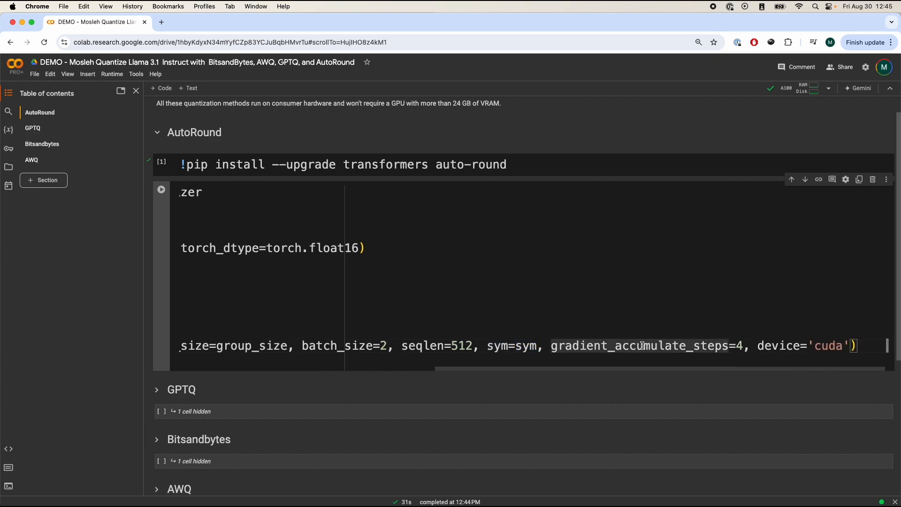
double_click(778, 345)
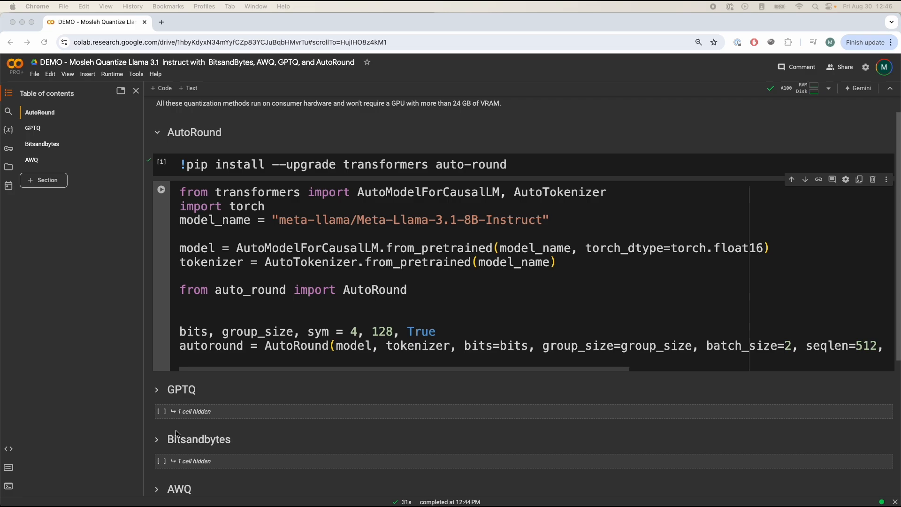
type("autoround.quantize()")
type("output_dir = \"./AutoRound/GPTQ-sym/\"")
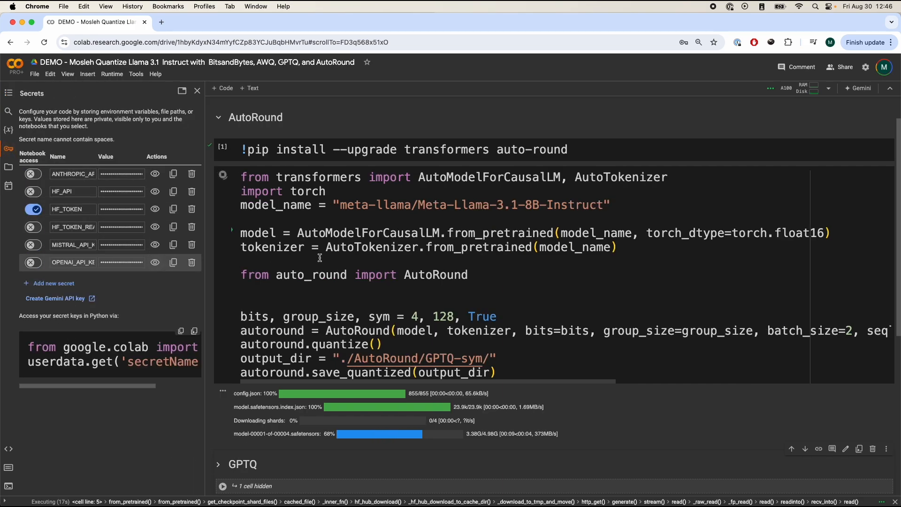
Close the Secrets panel and follow the AutoRound cell's model shard downloads.
left_click_drag(377, 205, 524, 205)
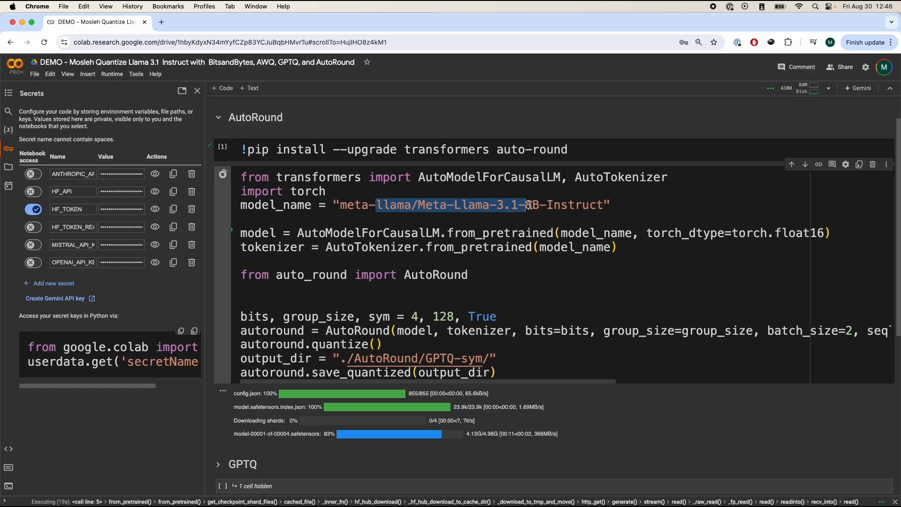
left_click(197, 90)
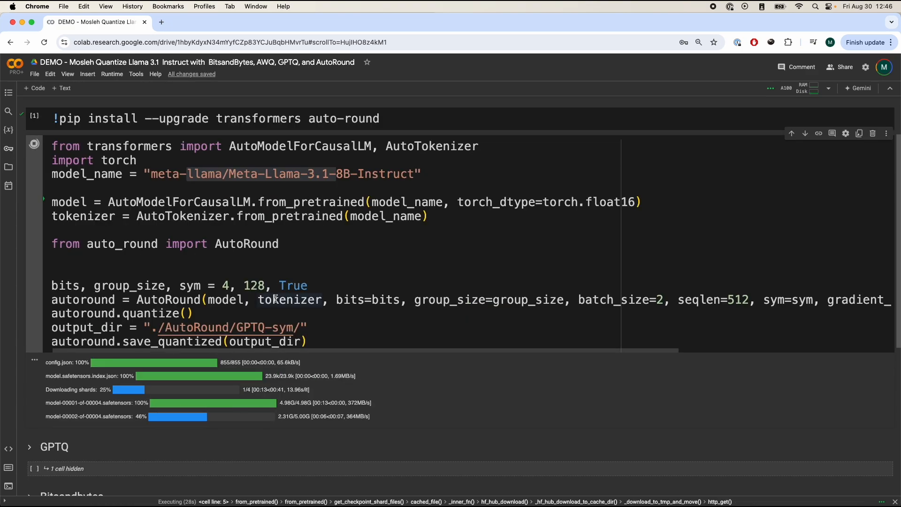
scroll("down", 3)
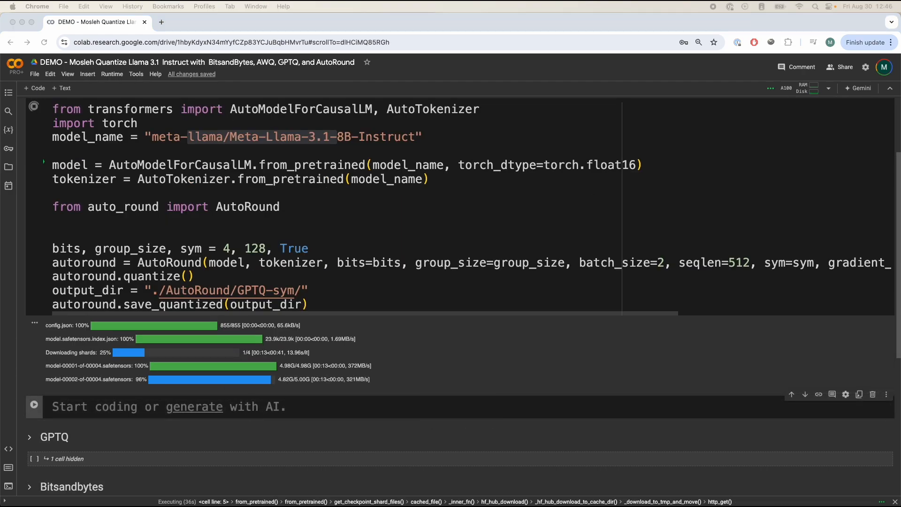
Push model and tokenizer to the Hub as 'Meta-Llama-3.1-8B-Instruct-autoround-4bit-sym'.
type("model.push_to_hub(\"Meta-Llama-3.1-8B-Instruct-autoround-4bit-sym\", token = \"...")
type("tokenizer.push_to_hub(\"Meta-Llama-3.1-8B-Instruct-autoround-4bit-sym\", token = \"...\")")
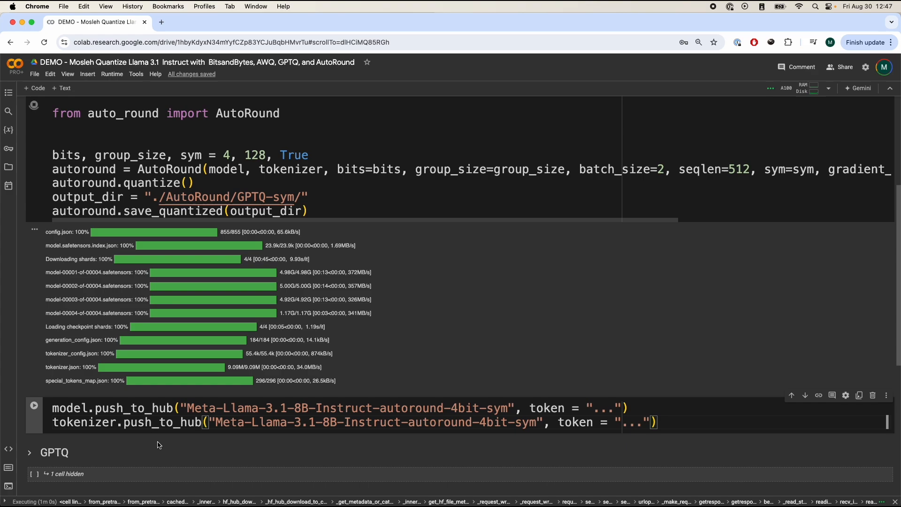
scroll("down", 3)
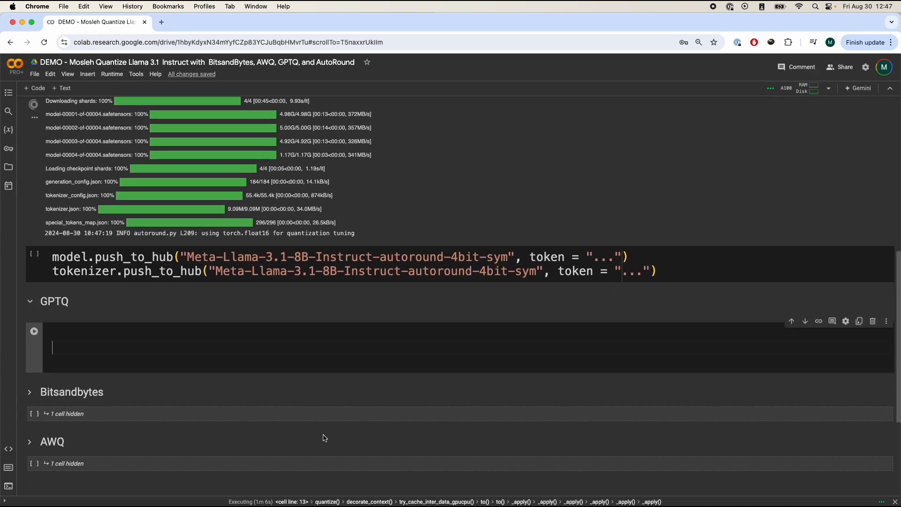
Install auto-gptq, accelerate, datasets, optimum and upgraded transformers in the GPTQ cell.
scroll("down", 3)
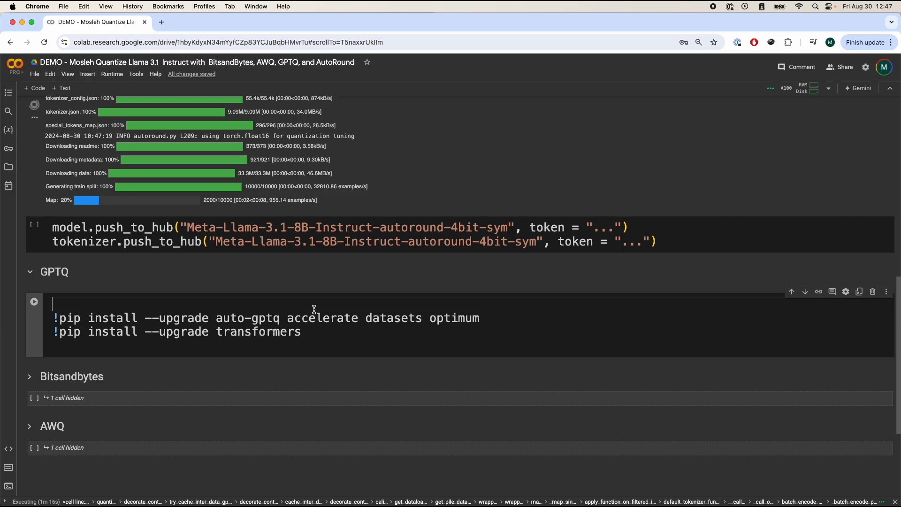
double_click(454, 318)
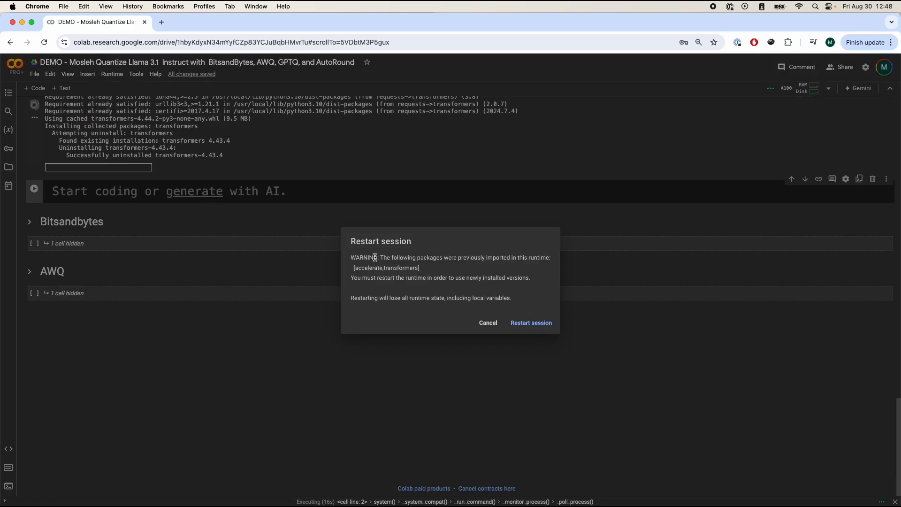
left_click(530, 322)
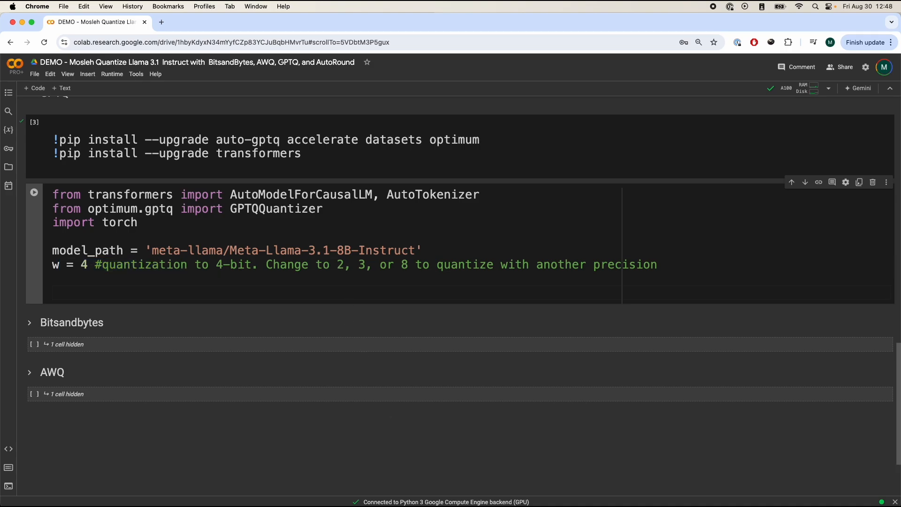
Set quant_path 'Meta-Llama-3.1-8B-Instruct-gptq-4bit' and a GPTQQuantizer with c4 dataset, seqlen 2048.
type("quant_path = 'Meta-Llama-3.1-8B-Instruct-gptq-'+str(w)+'bit'")
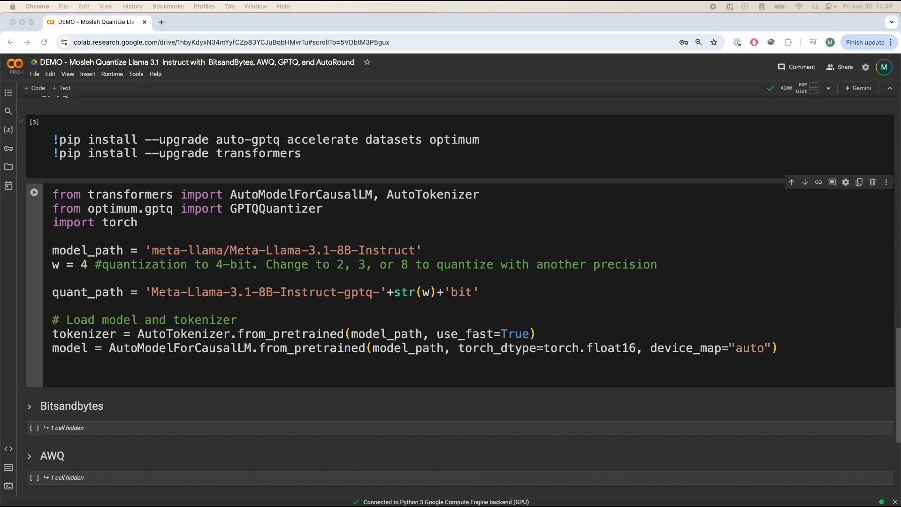
type("quantizer = GPTQQuantizer(bits=w, dataset=\"c4\", model_seqlen = 2048)")
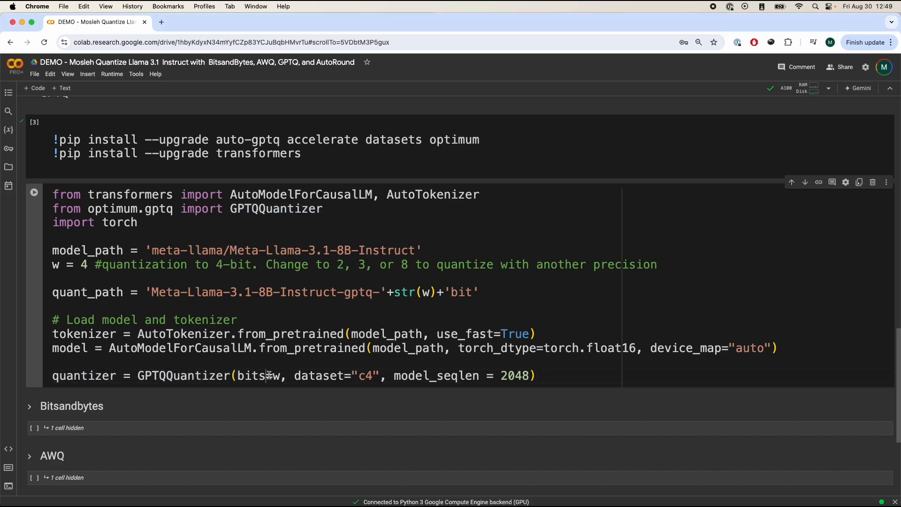
double_click(318, 375)
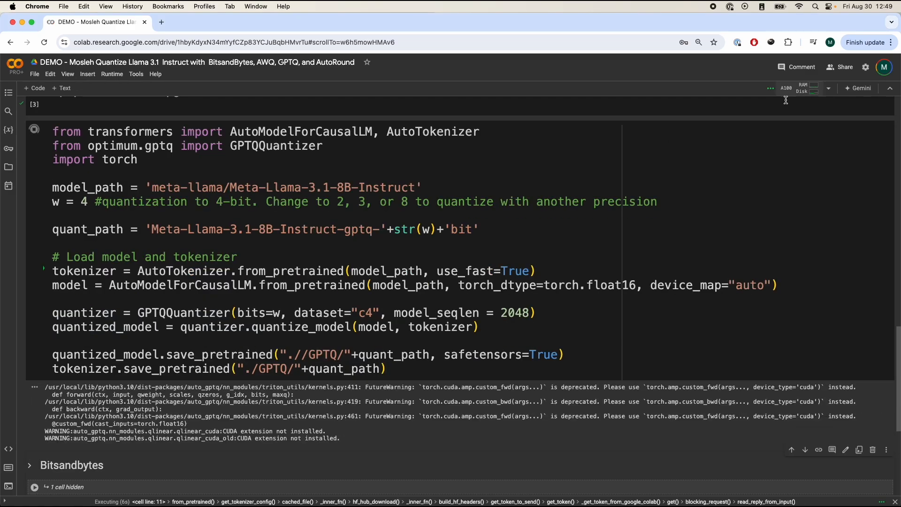
Scroll the GPTQ output to watch shards and c4 data load and layer quantization begin.
scroll("down", 3)
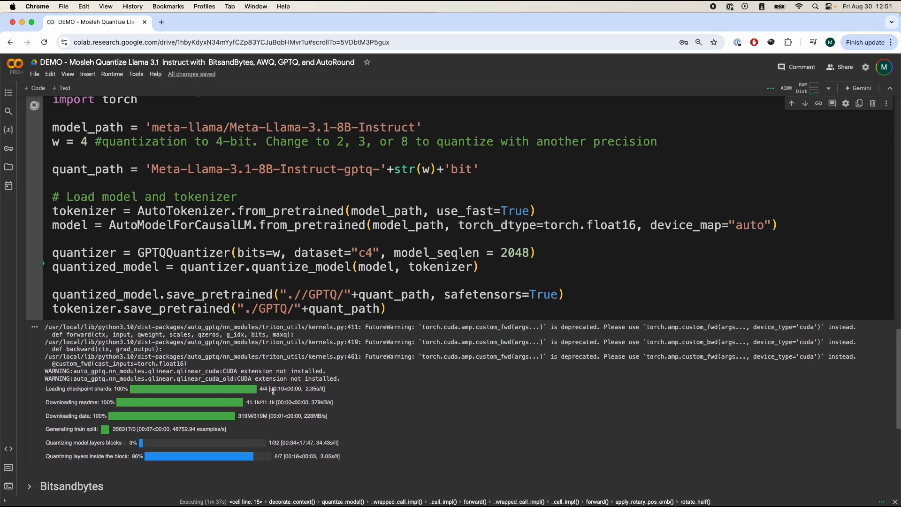
scroll("down", 3)
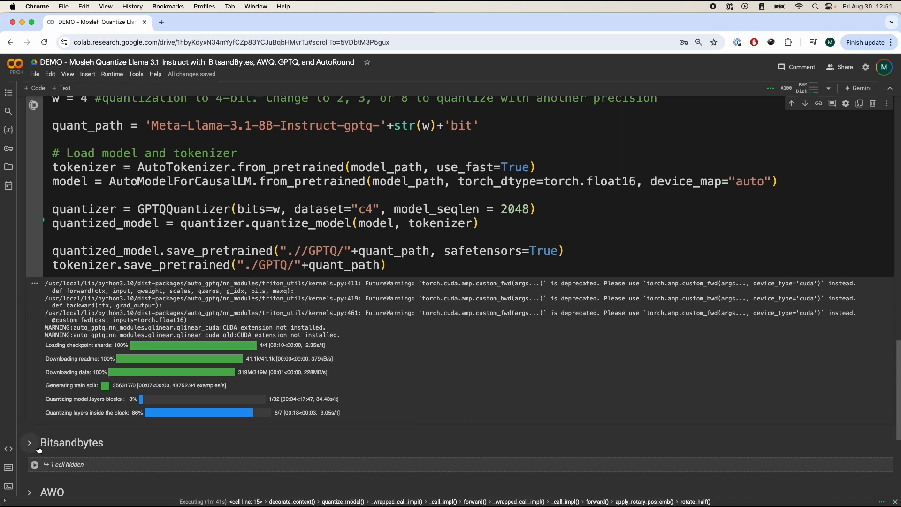
Write a Bitsandbytes cell loading Meta-Llama-3.1-8B-Instruct with a load_in_4bit NF4 double-quant config.
left_click(29, 442)
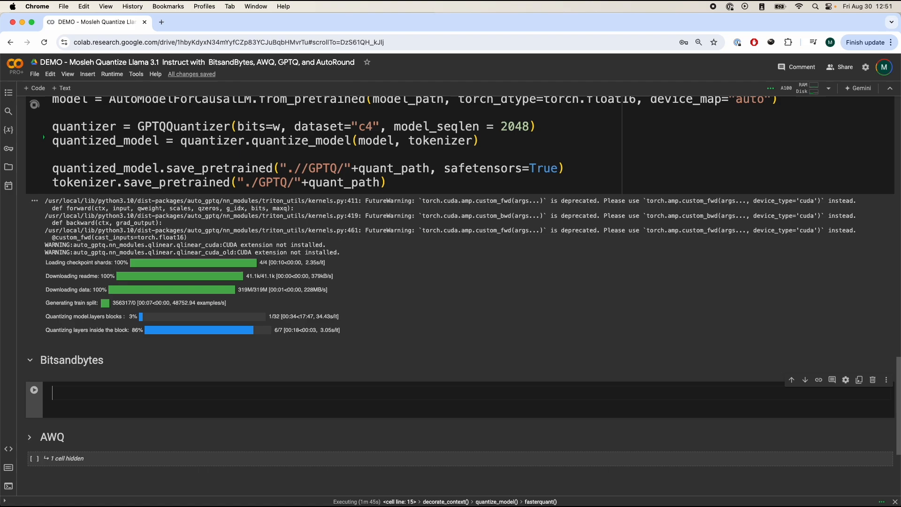
scroll("down", 3)
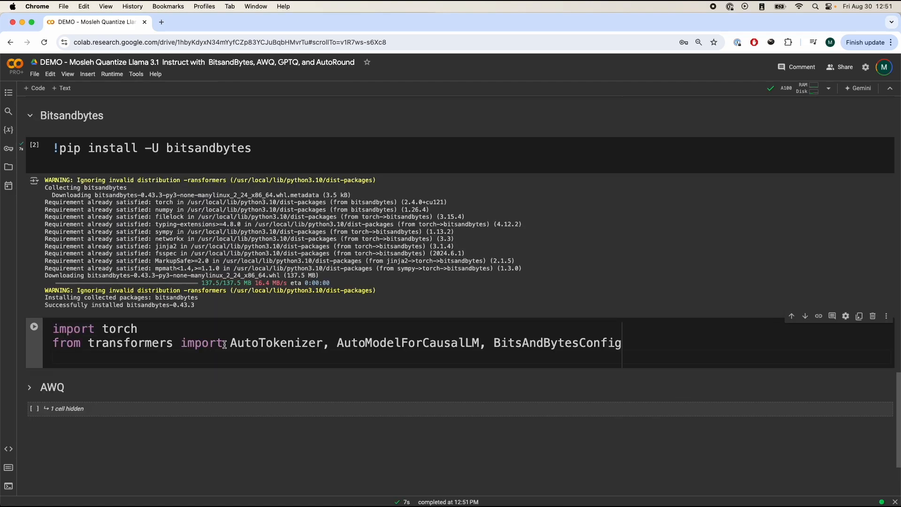
double_click(556, 342)
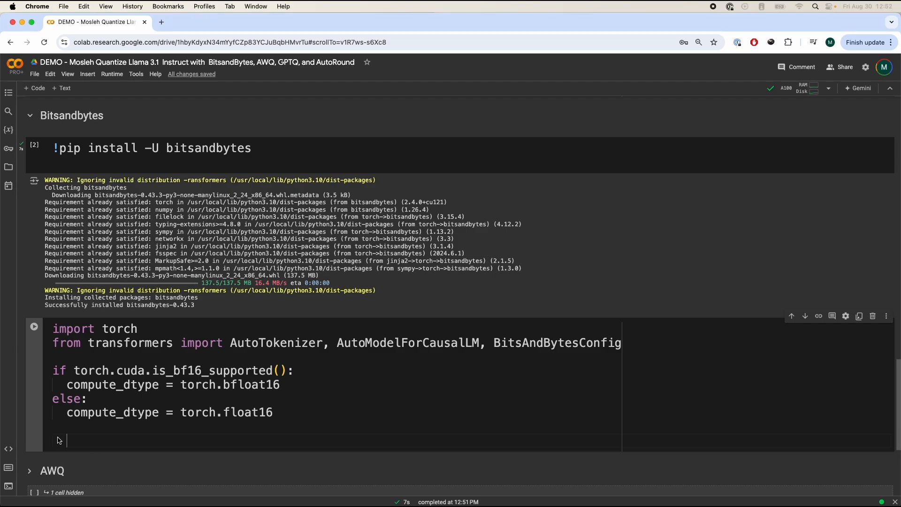
type("model_name = \"meta-llama/Meta-Llama-3.1-8B-Instruct\"")
type("quant_path = 'Meta-Llama-3.1-8B-Instruct-bnb-4bit'")
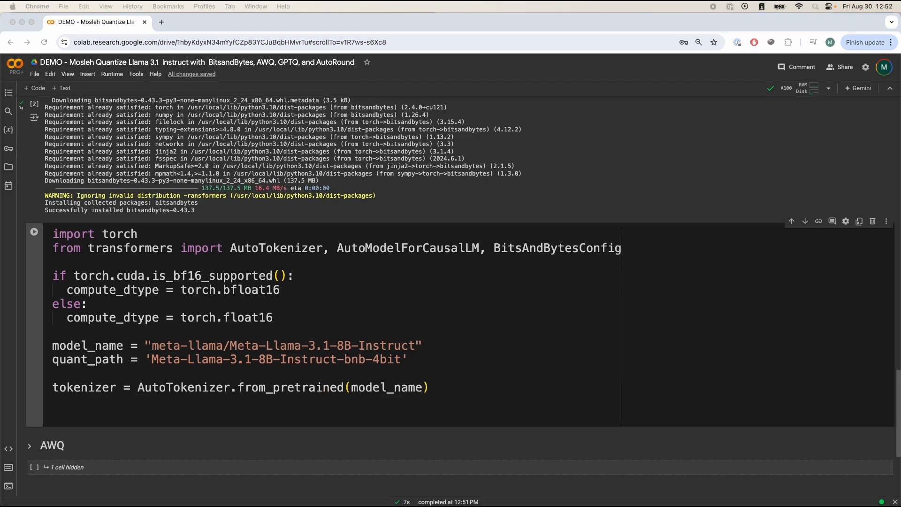
mouse_move(78, 404)
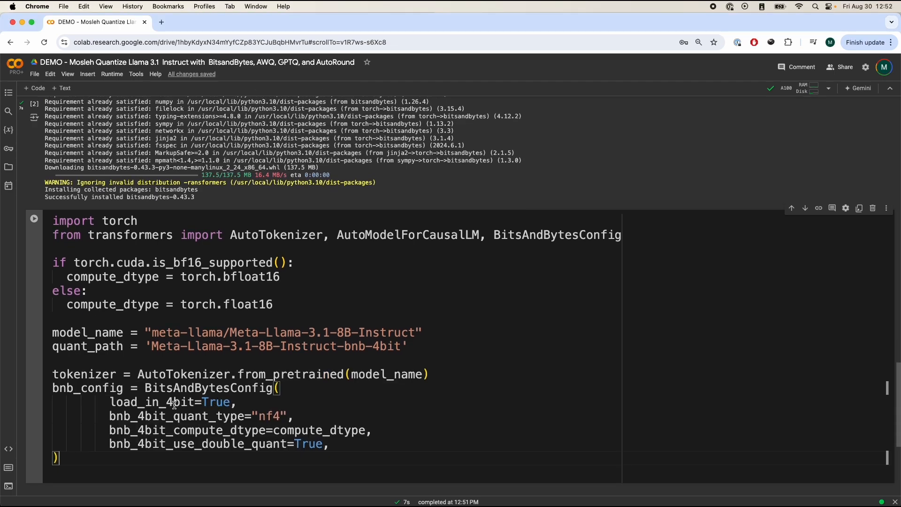
double_click(177, 416)
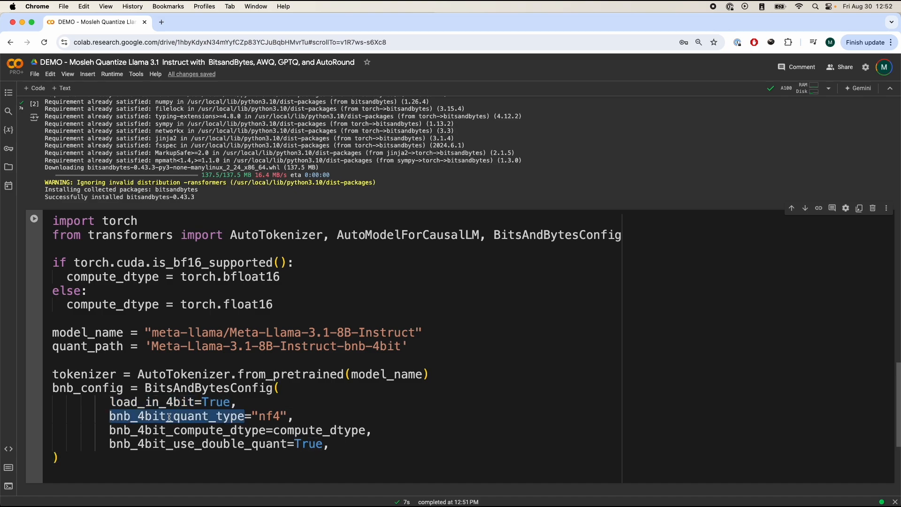
double_click(269, 416)
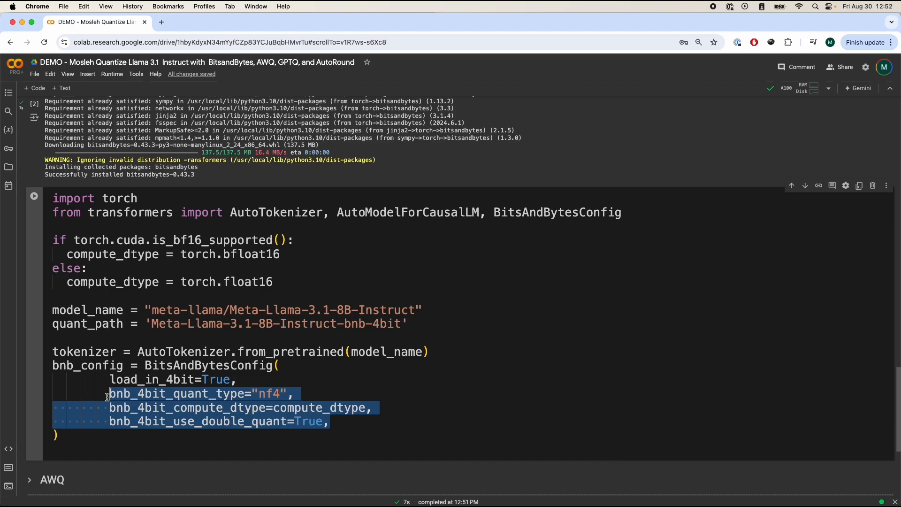
left_click(131, 437)
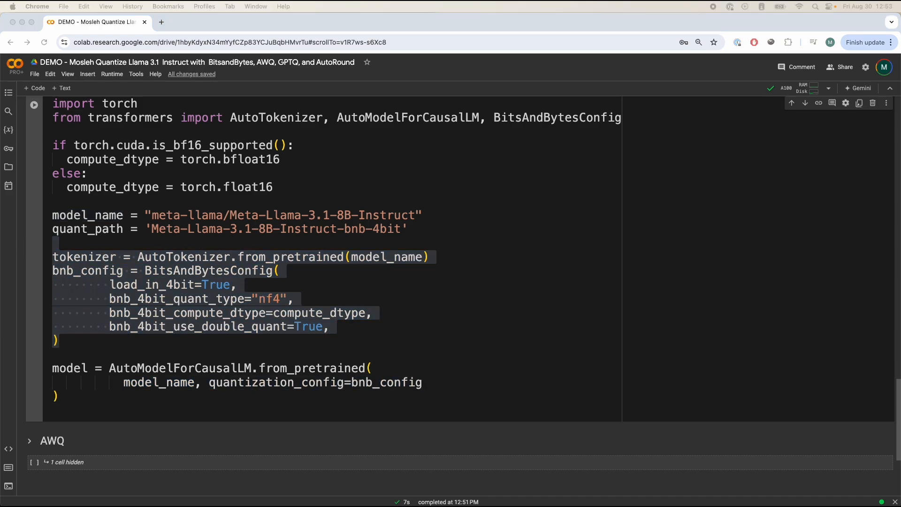
Rerun the Bitsandbytes cell after its bitsandbytes ImportError by restarting the session from Runtime.
left_click(34, 106)
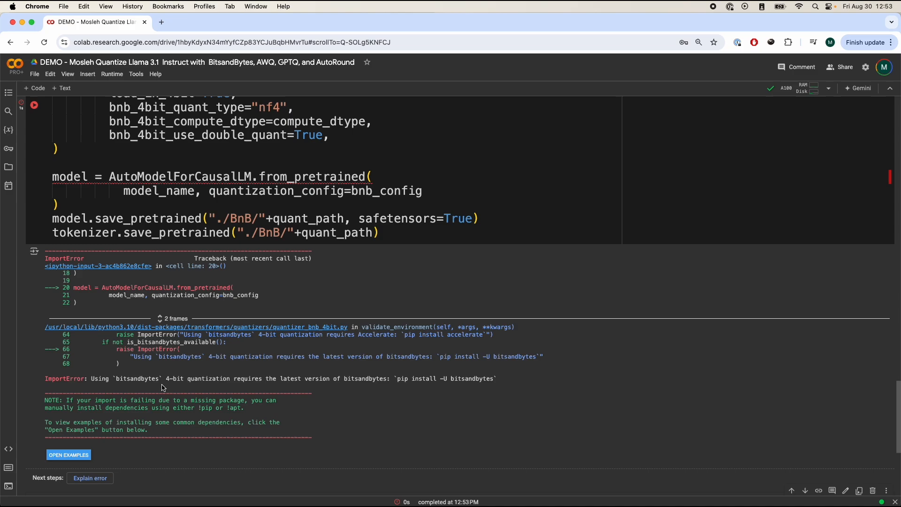
left_click_drag(92, 378, 494, 379)
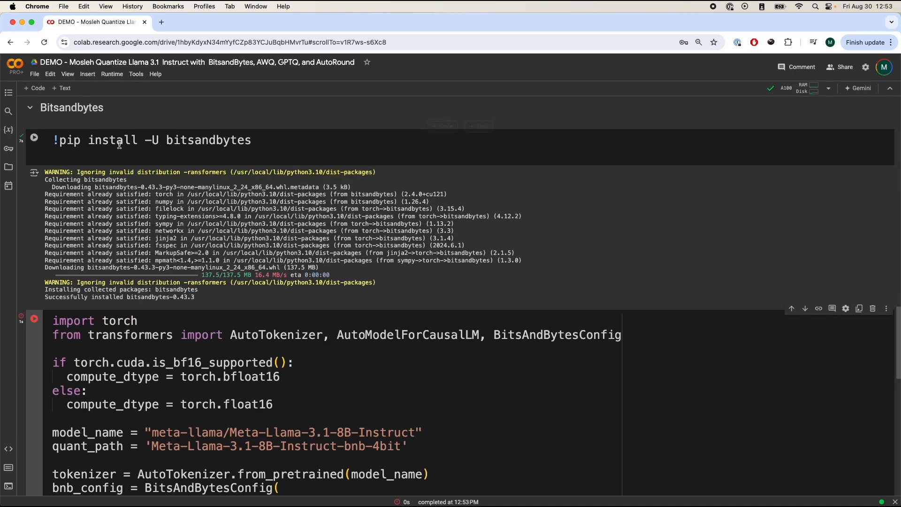
left_click(112, 74)
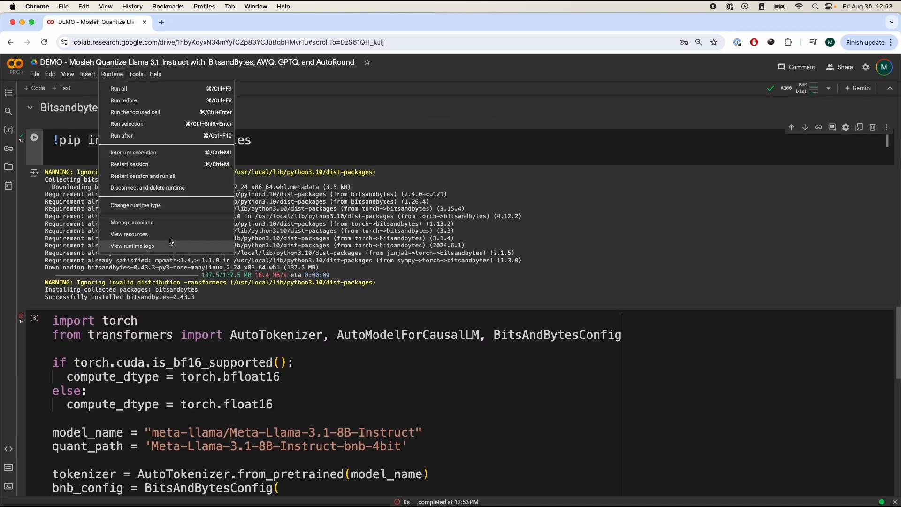
double_click(208, 140)
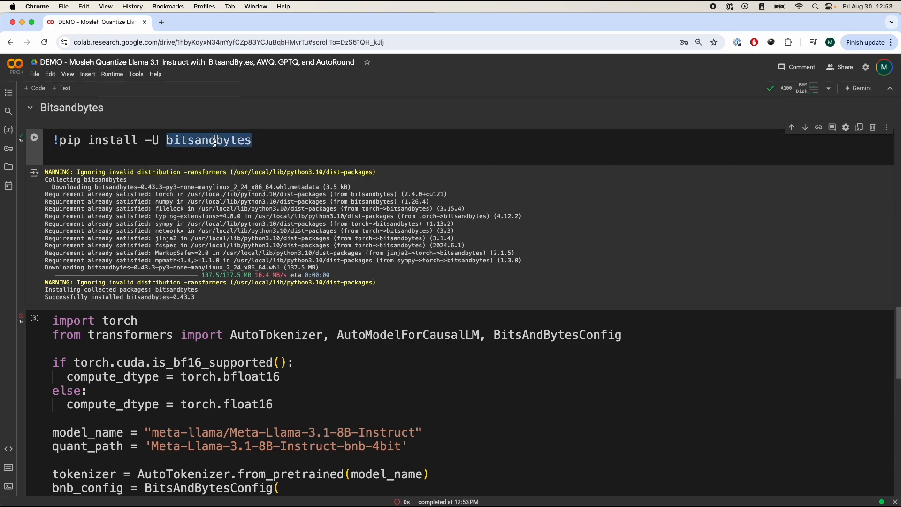
scroll("down", 3)
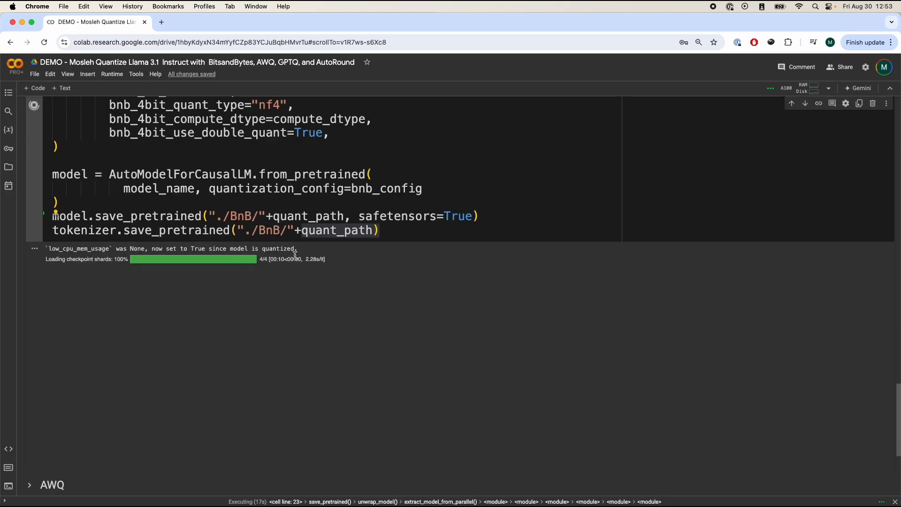
mouse_move(282, 399)
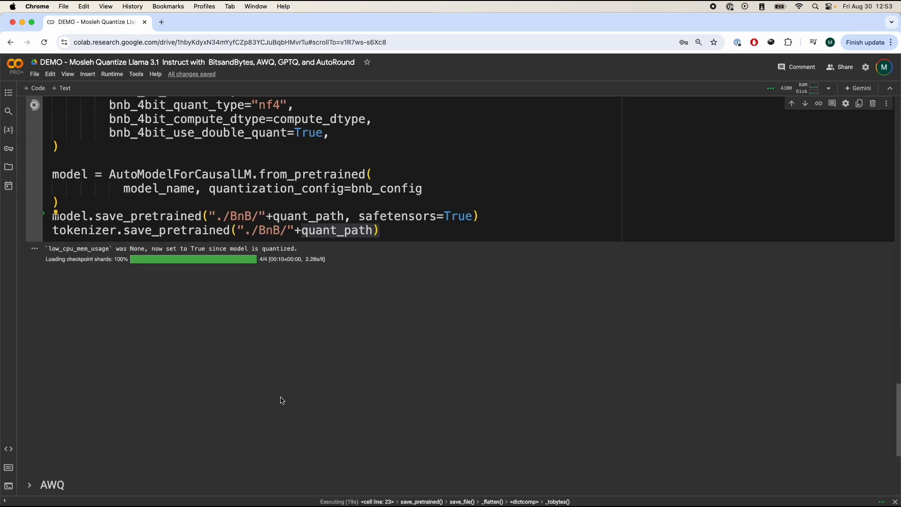
Scroll down while the Bitsandbytes cell finishes writing the 4-bit model and tokenizer to ./BnB/.
scroll("down", 3)
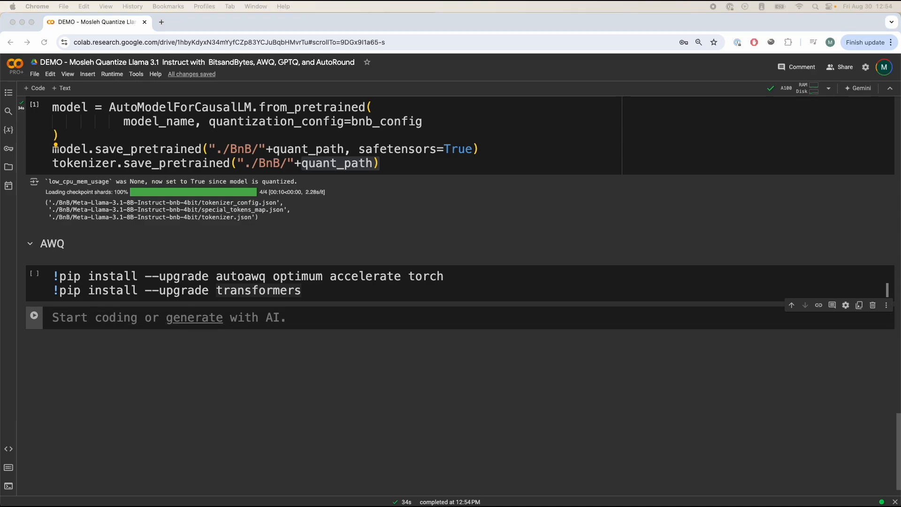
Write AWQ code loading 'meta-llama/Meta-Llama-3.1-8B-Instruct' with a 4-bit w_bit GEMM config, quantizing and saving.
type("from transformers import AutoTokenizer")
type("from awq import AutoAWQForCausalLM")
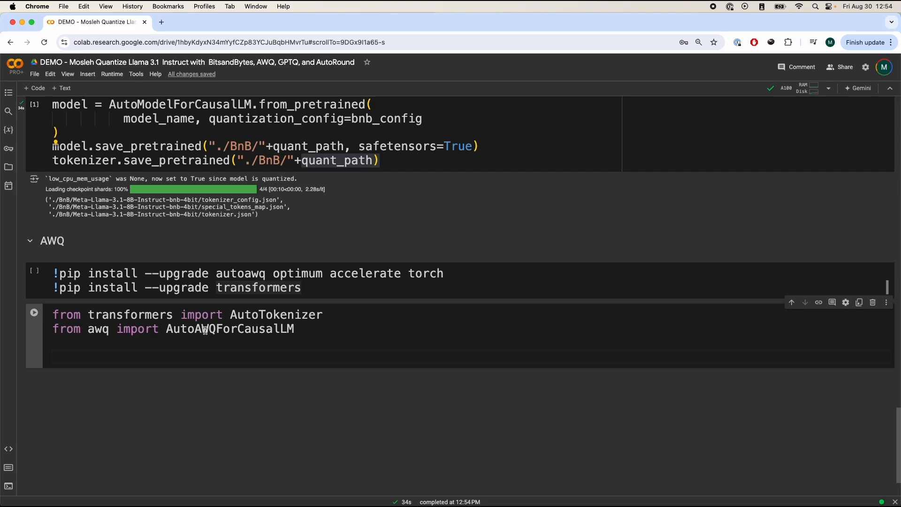
type("model_path = 'meta-llama/Meta-Llama-3.1-8B-Instruct'")
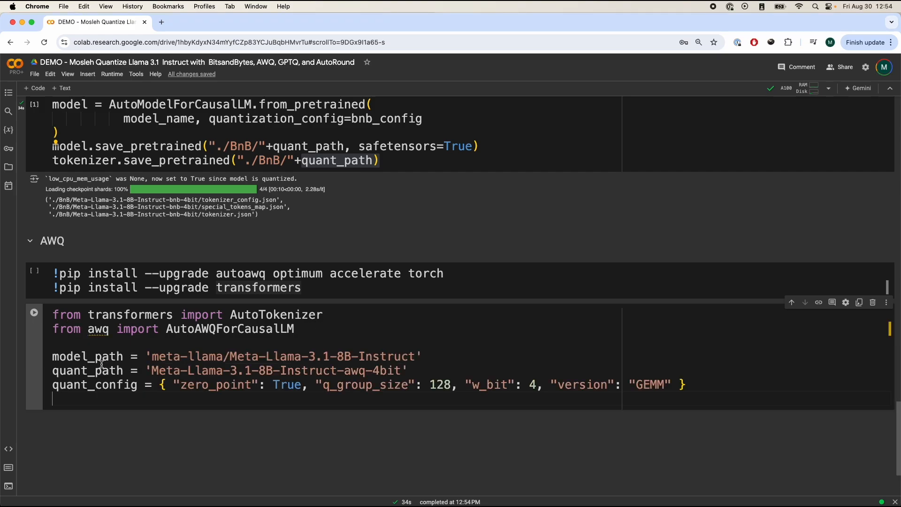
double_click(95, 384)
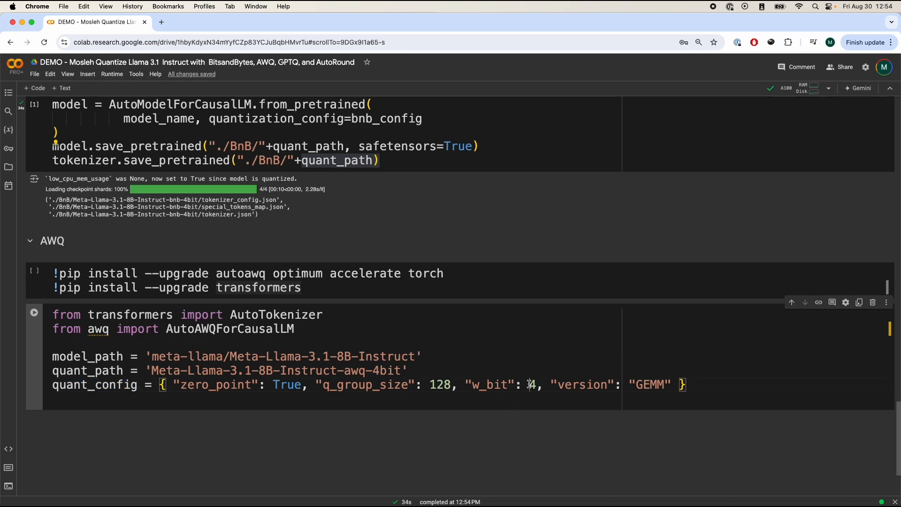
scroll("down", 3)
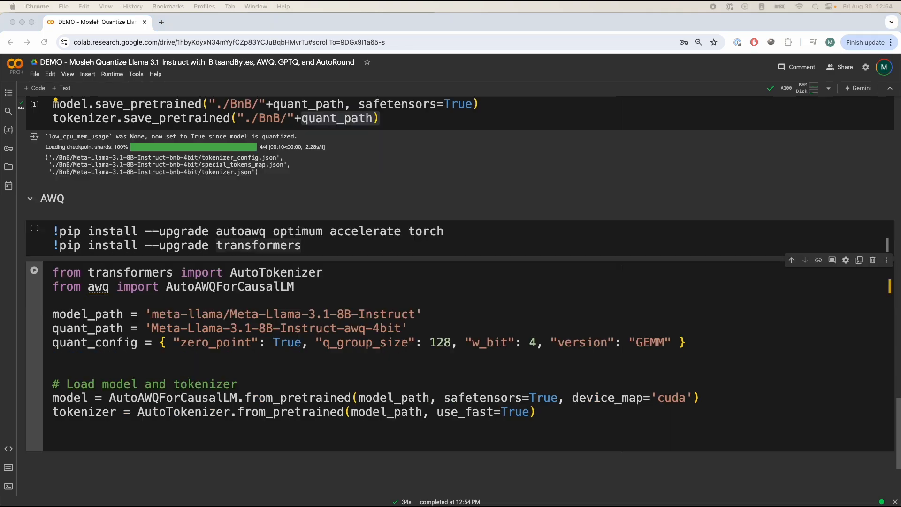
scroll("down", 3)
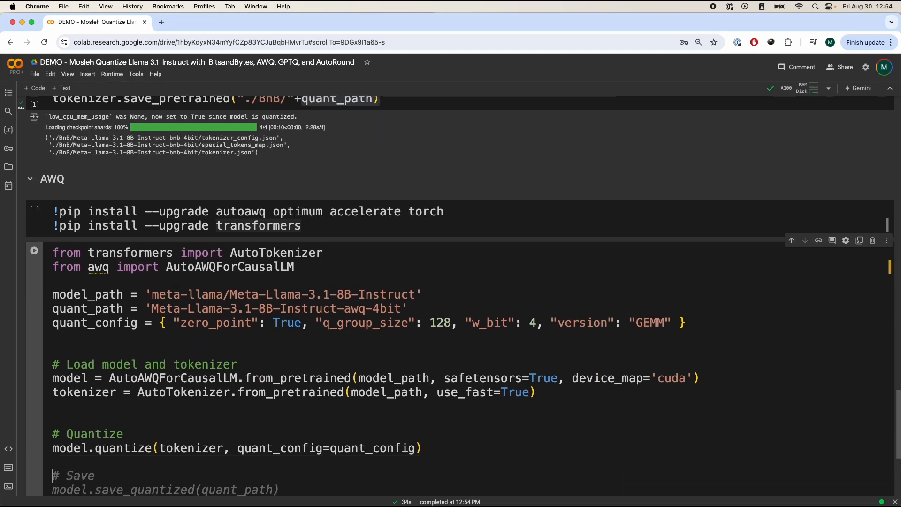
scroll("down", 3)
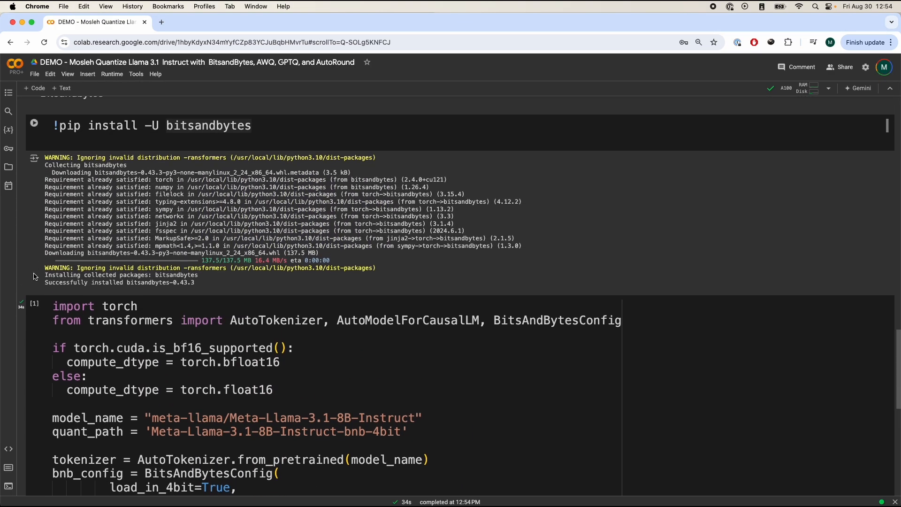
Scroll to the AWQ heading and hide its two cells beneath the Bitsandbytes cell.
scroll("down", 3)
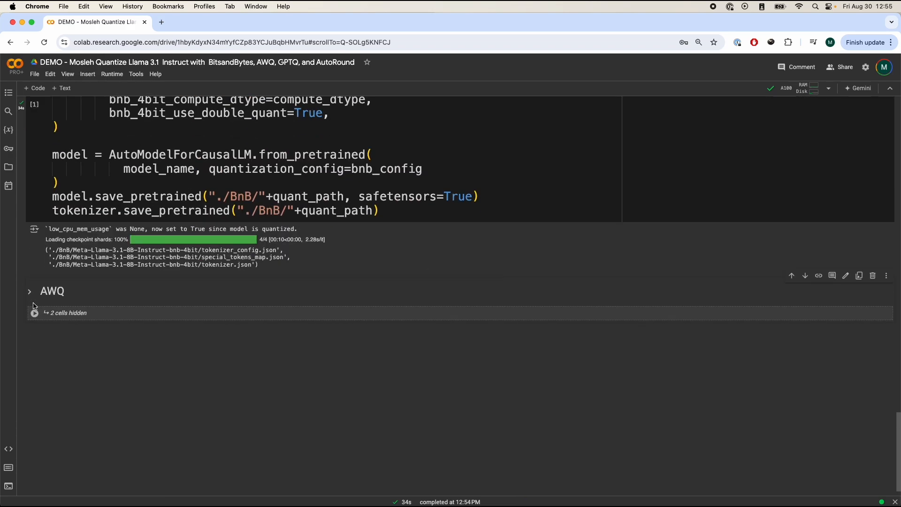
mouse_move(33, 312)
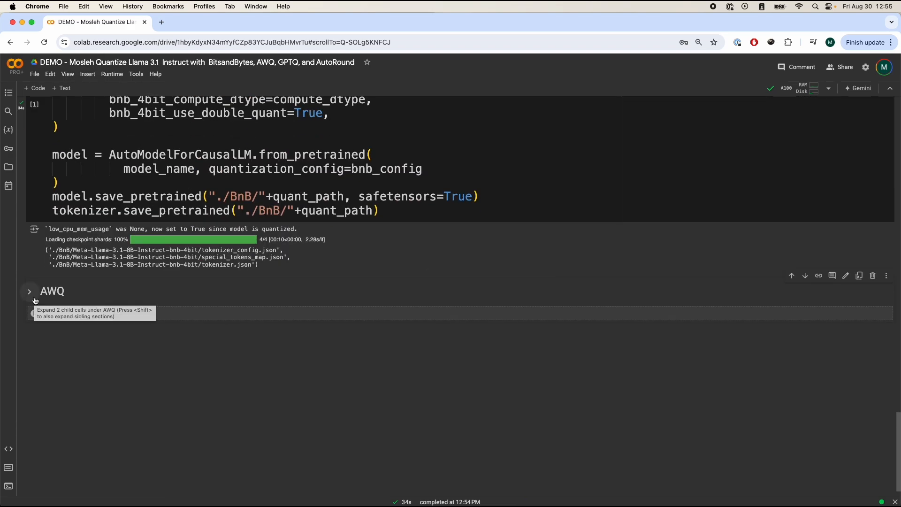